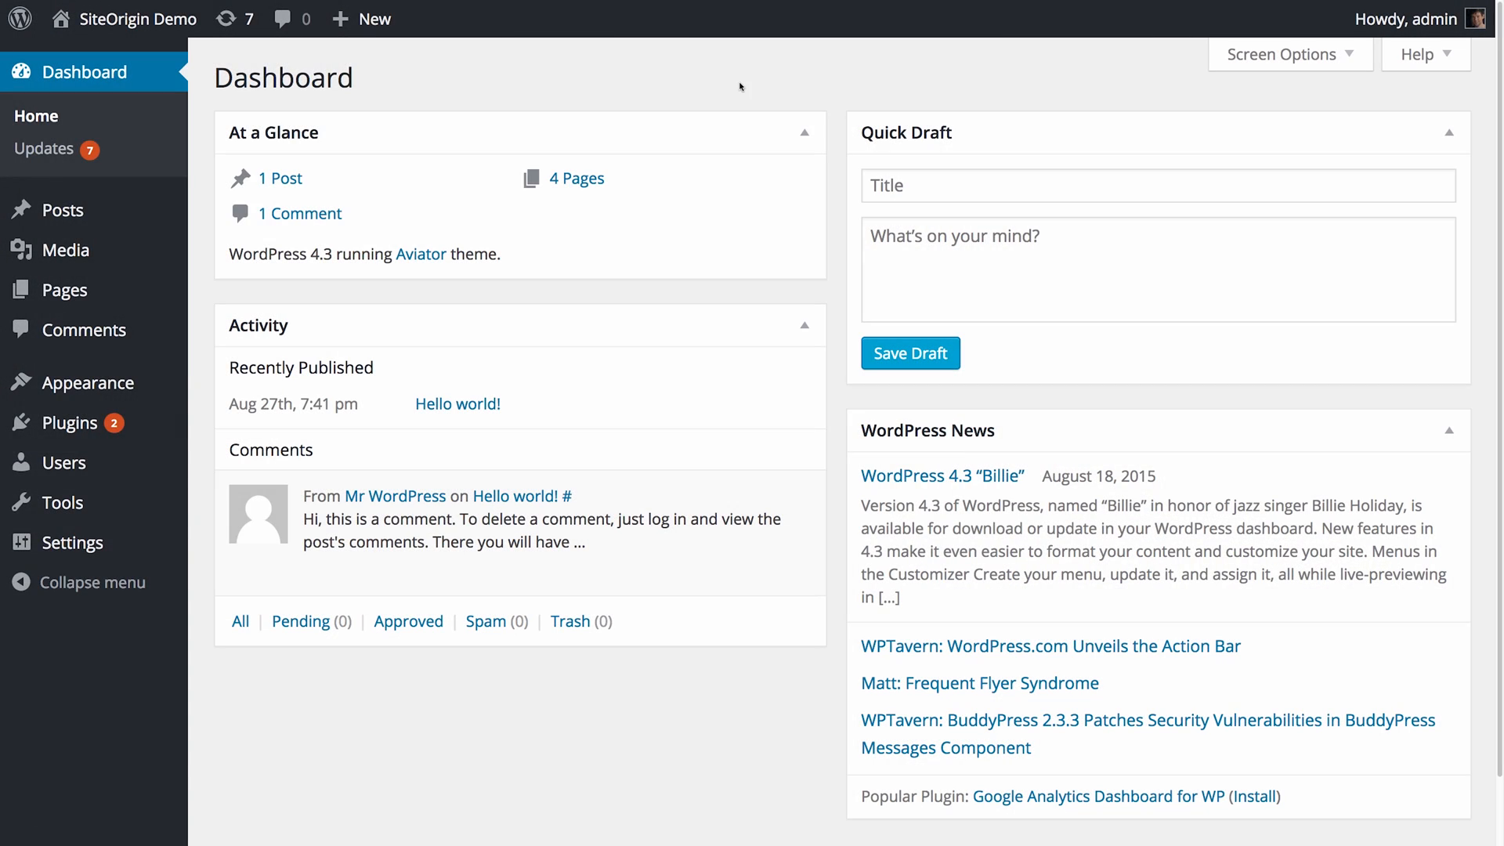
pyautogui.moveTo(68, 423)
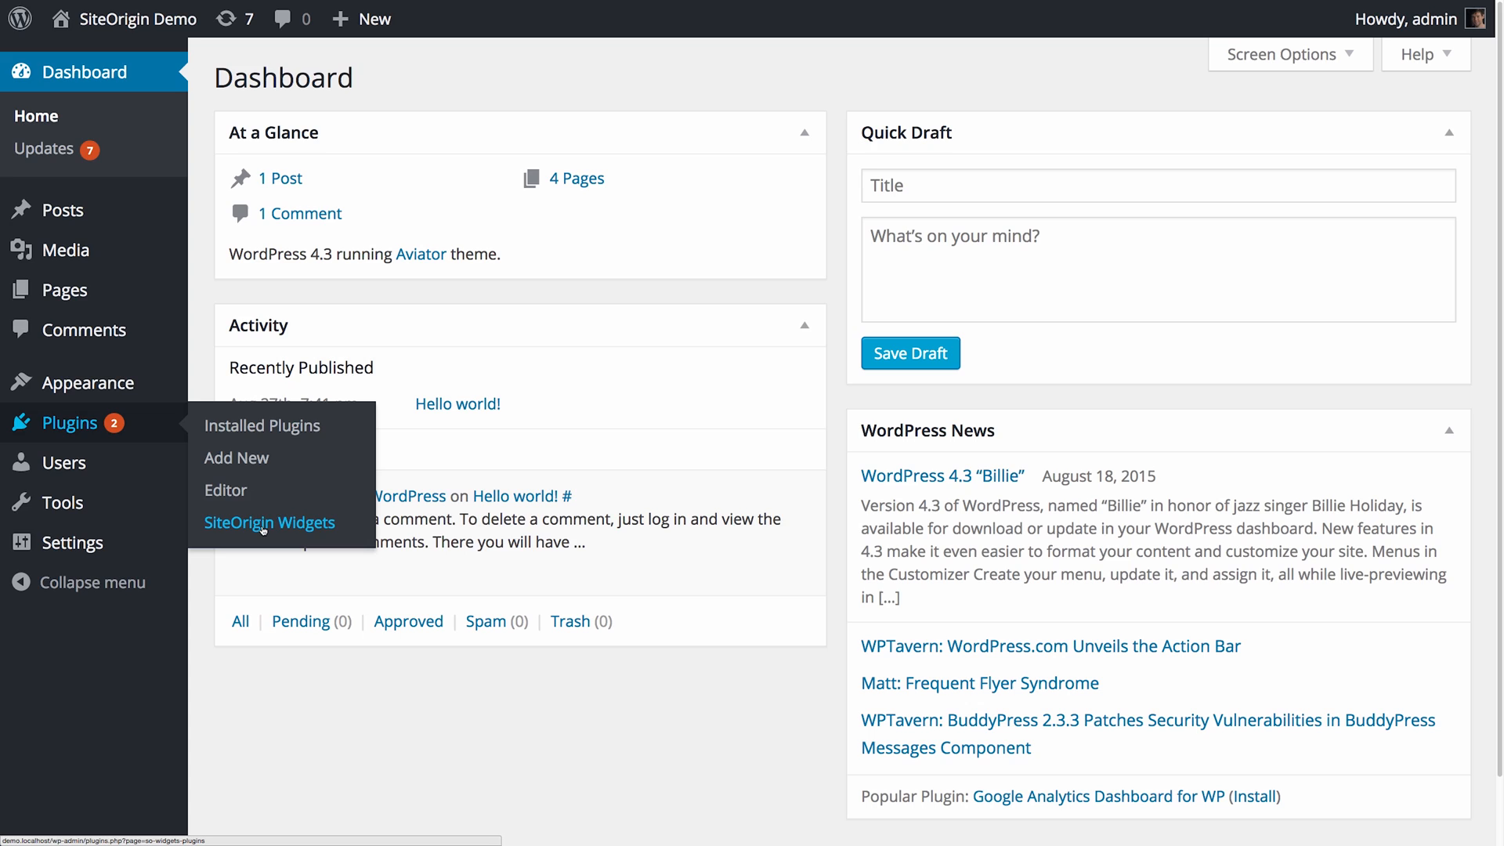
# Open the SiteOrigin Widgets page and switch on the Editor Widget
pyautogui.click(269, 522)
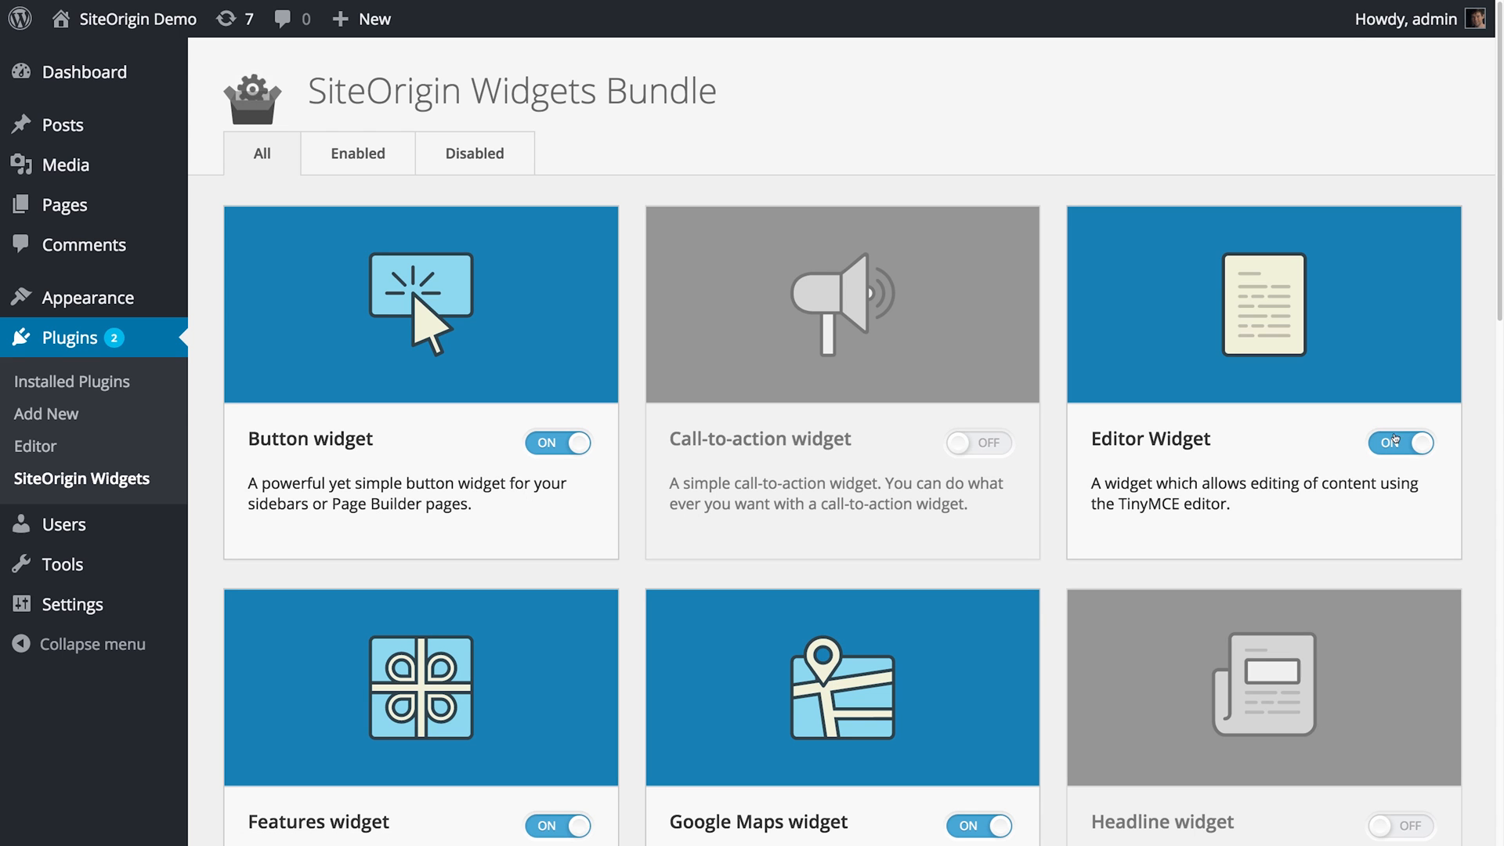
pyautogui.click(1400, 442)
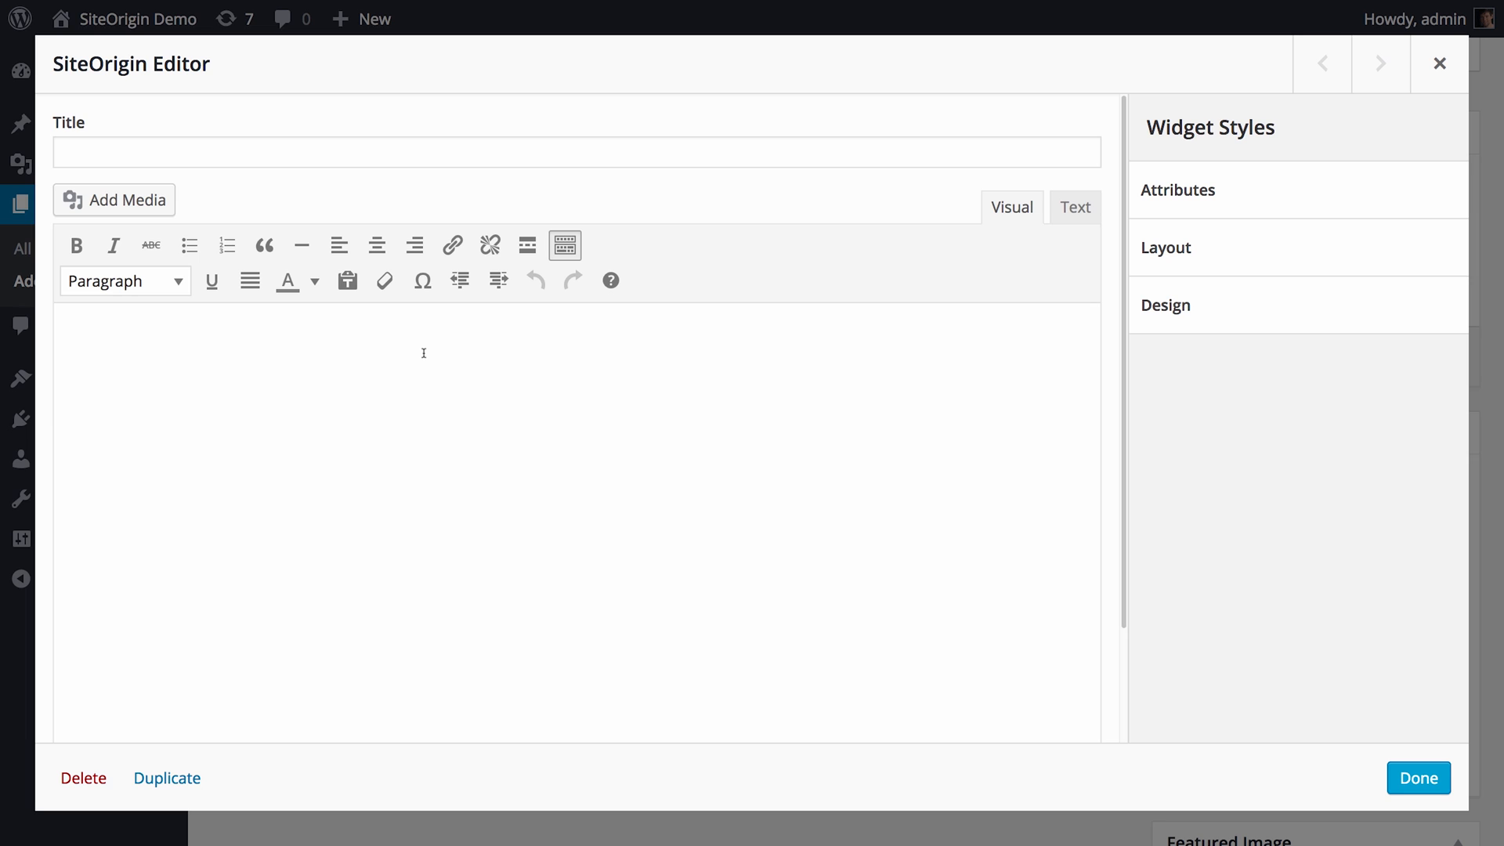
# Type 'This is some rich text.', bold 'rich text', and insert the cloud image below
pyautogui.write('This is some rich text.')
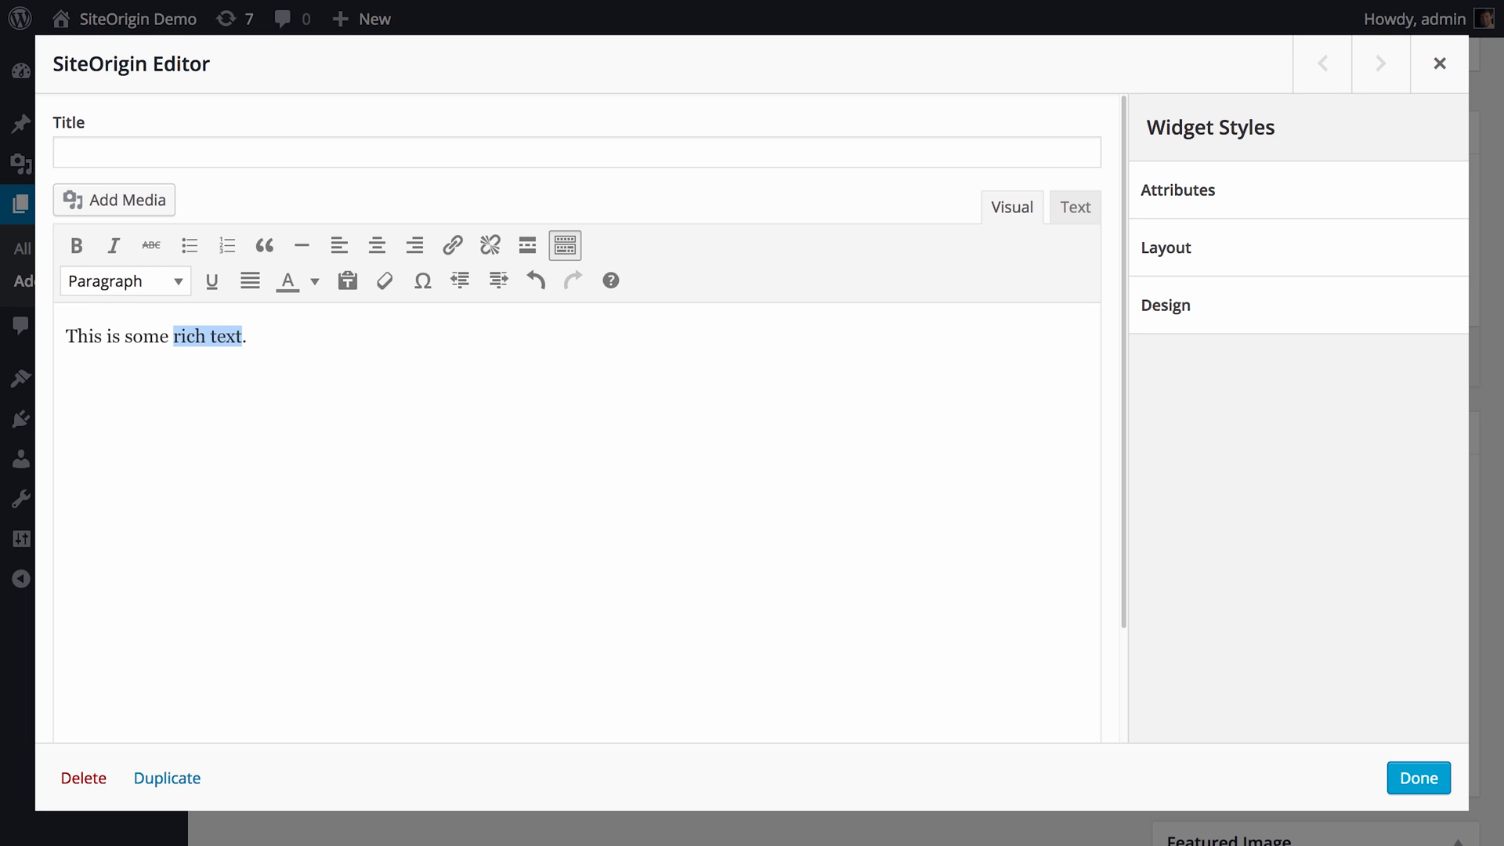
pyautogui.click(76, 246)
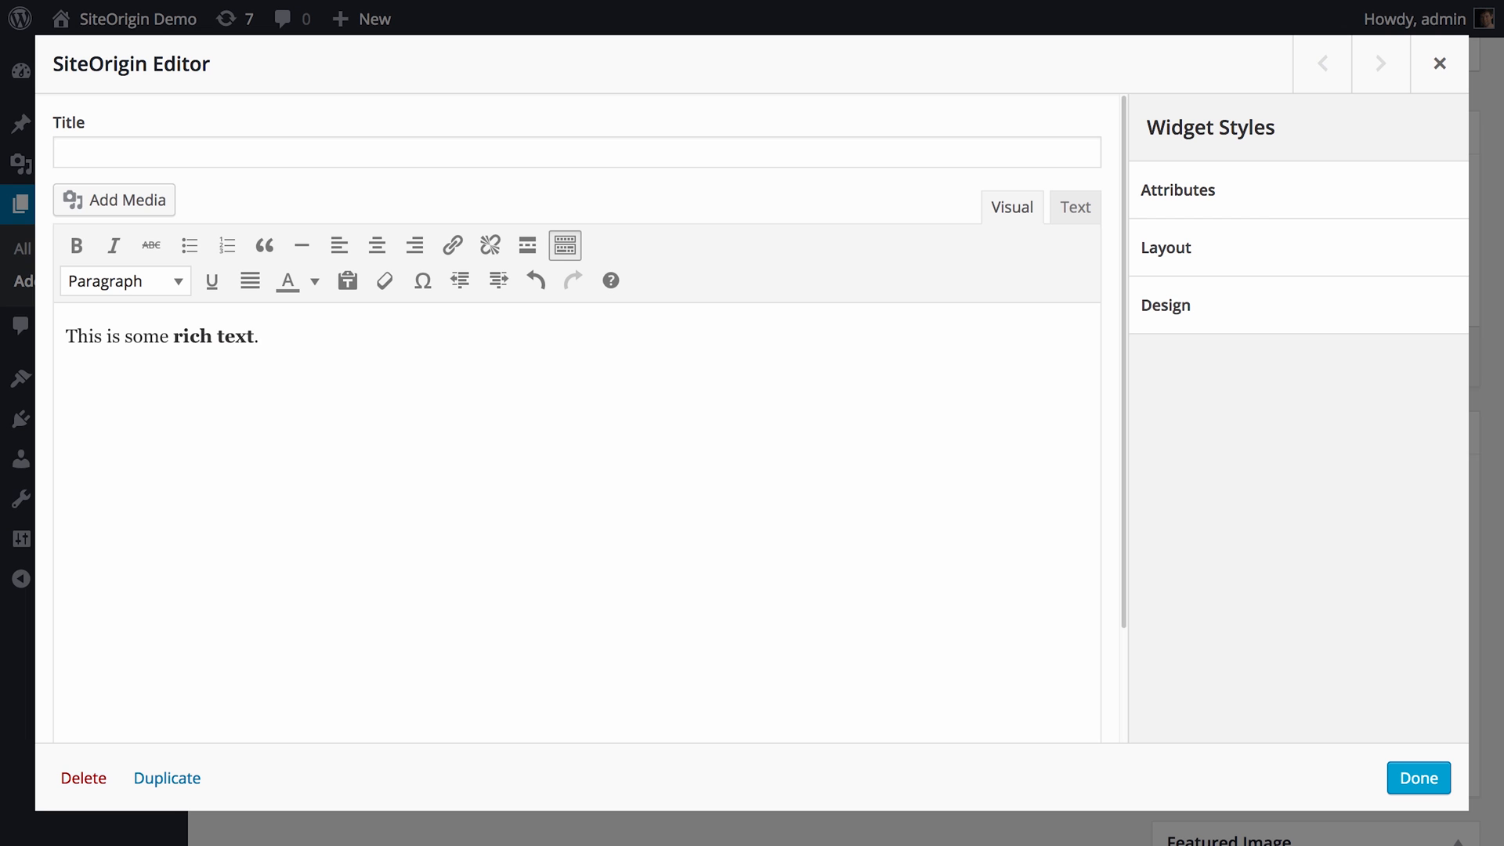
pyautogui.click(113, 200)
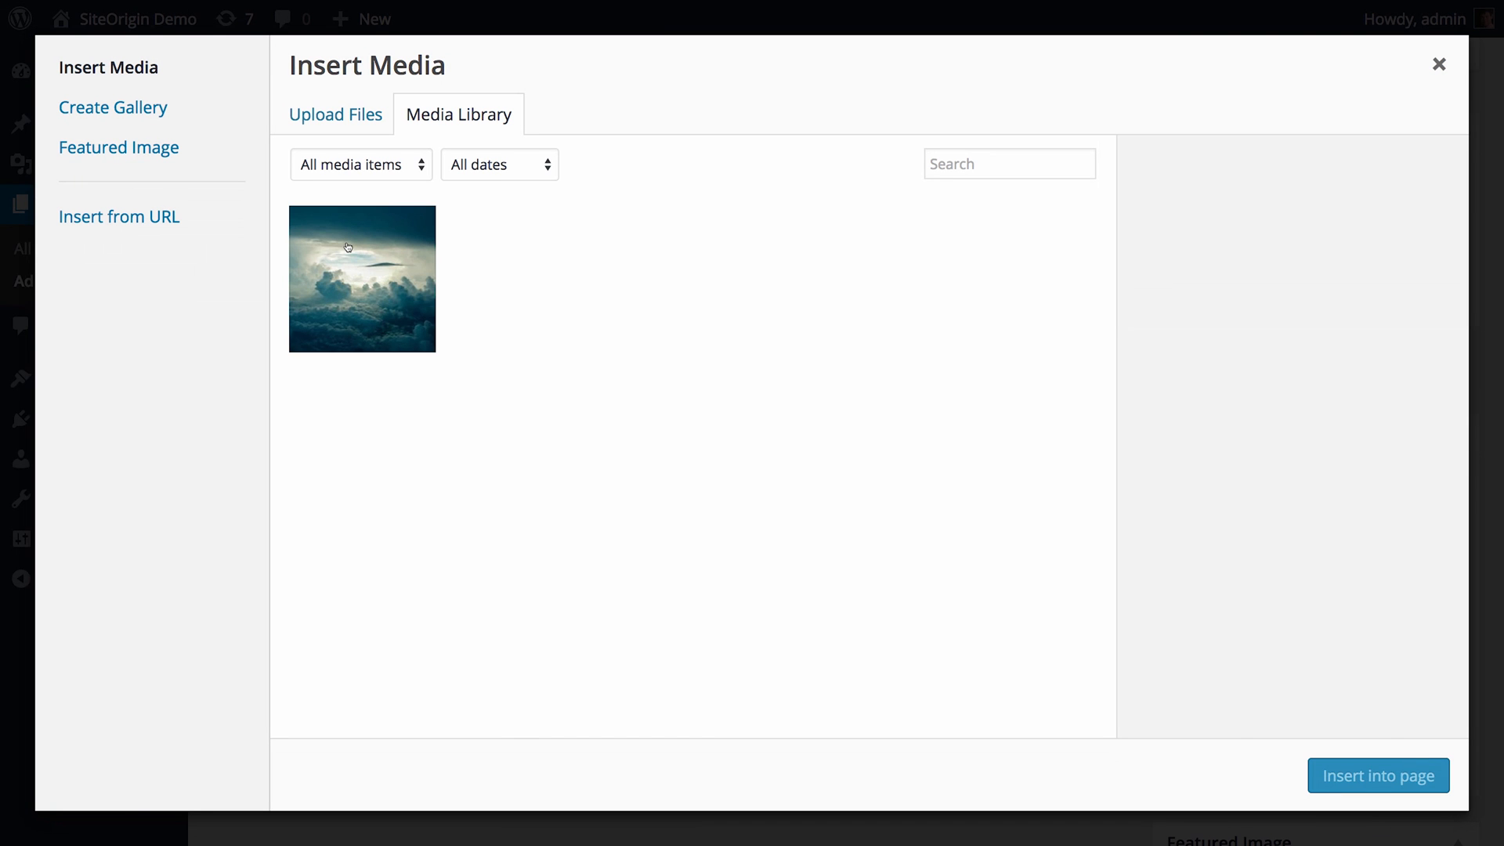
pyautogui.click(1376, 777)
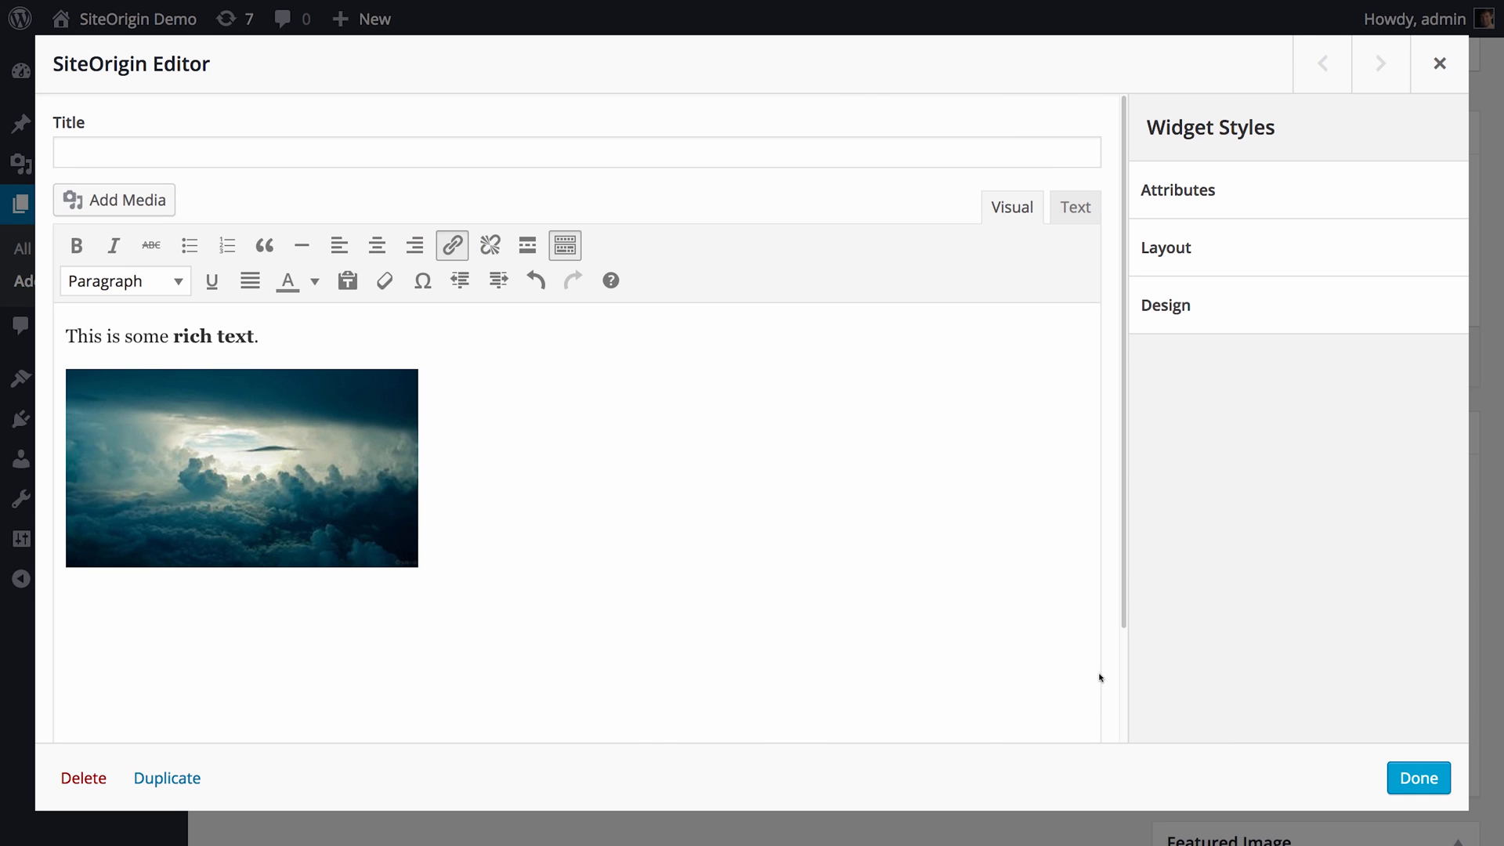